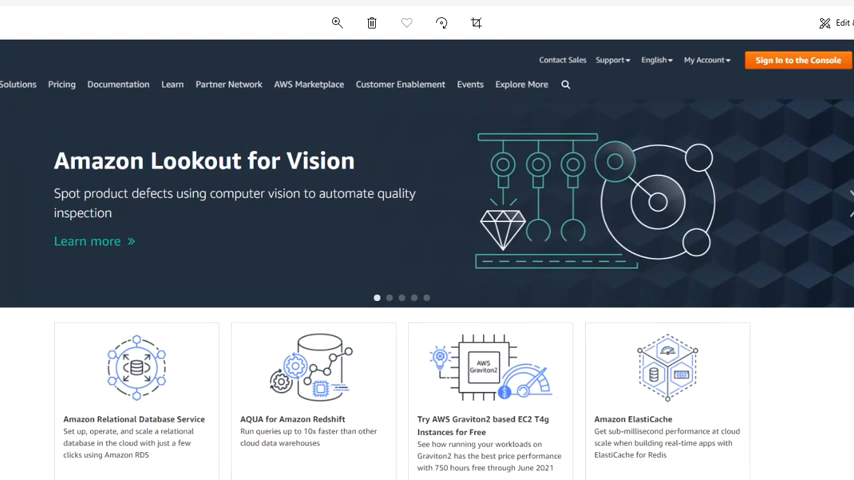
- Sign in to the AWS console as the root user
scroll(down, 3)
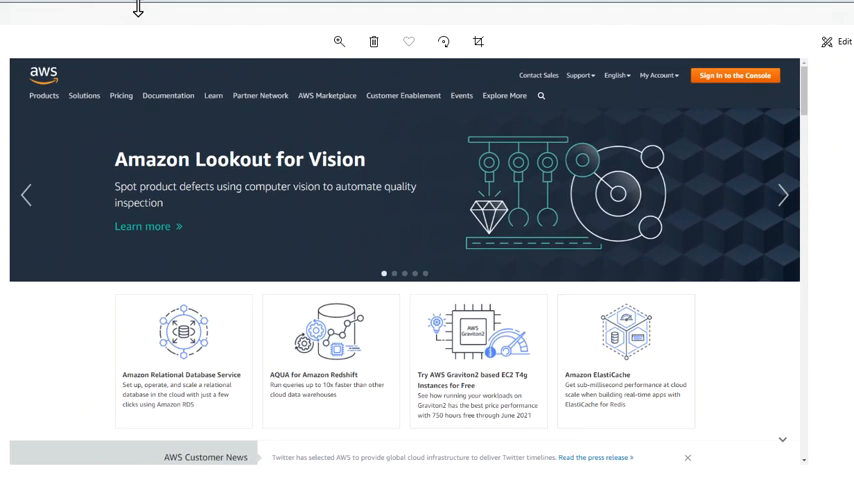
mouse_move(322, 216)
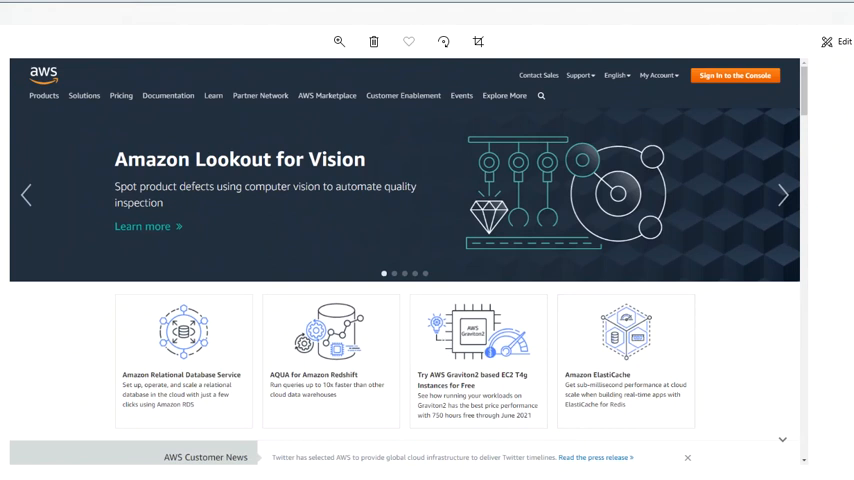
mouse_move(360, 432)
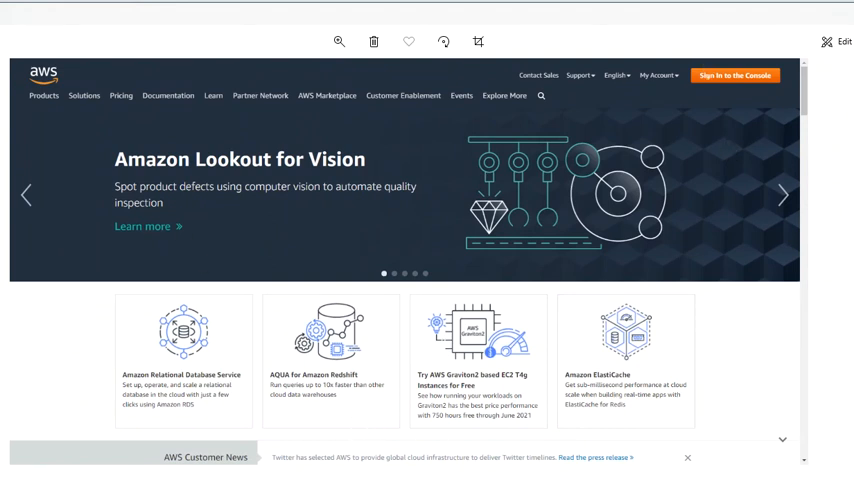
click(734, 76)
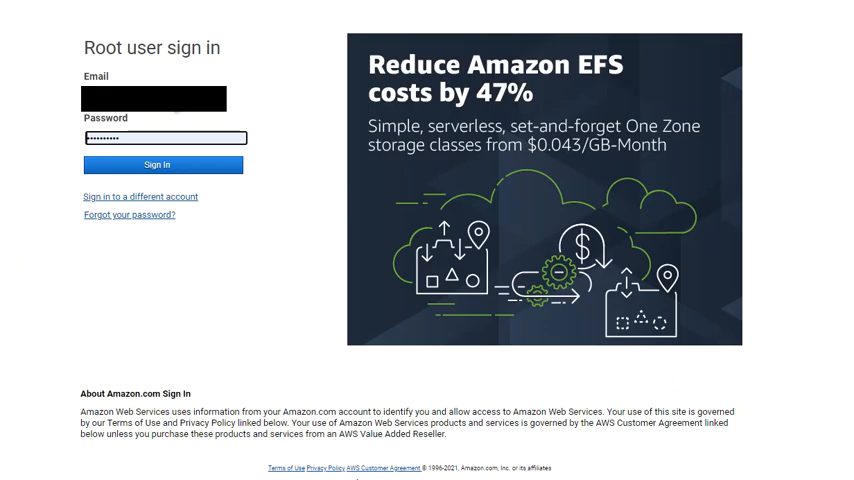
click(162, 164)
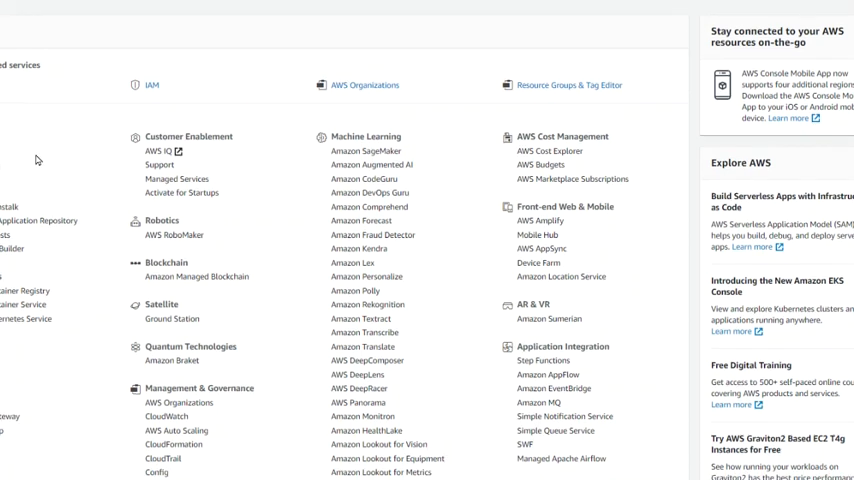
- Scroll the services list to locate EC2 under Compute
scroll(up, 3)
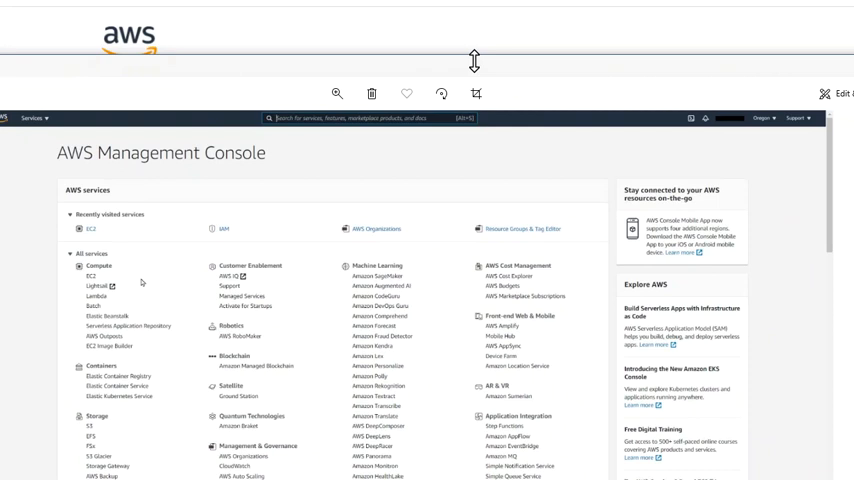
scroll(down, 3)
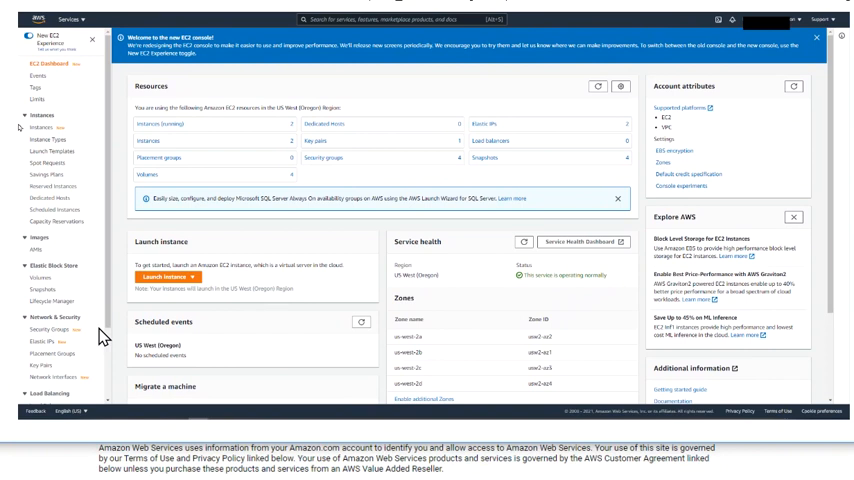
mouse_move(38, 338)
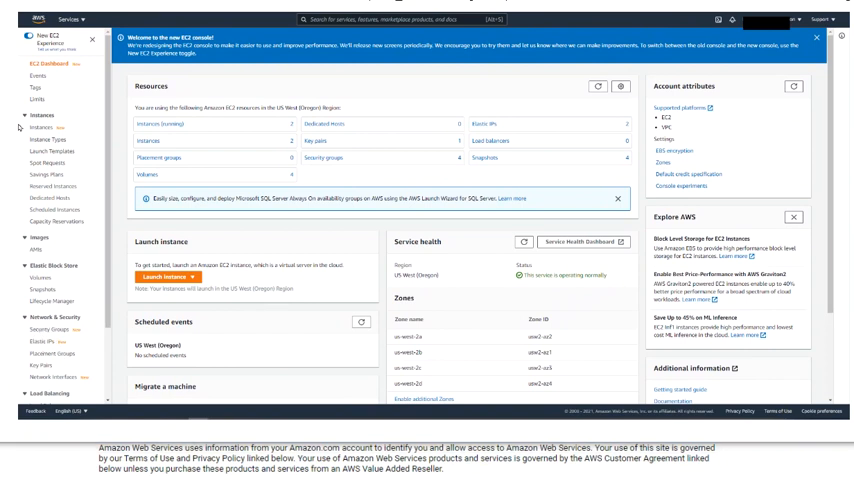
- Go to Security Groups under Network & Security in the EC2 navigation
click(46, 328)
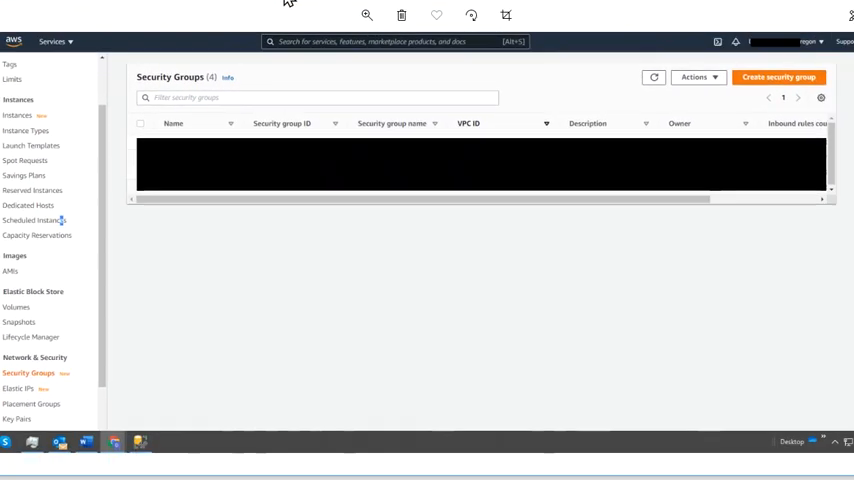
- Scroll the Security Groups table to find the target group
scroll(down, 3)
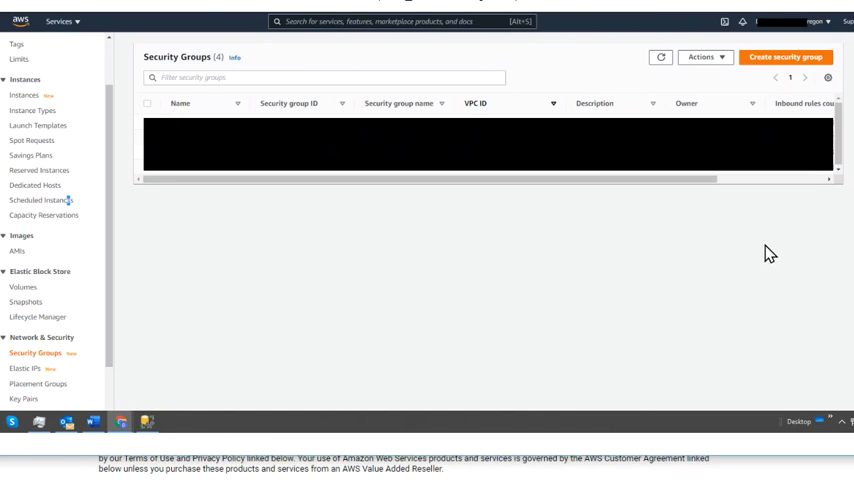
mouse_move(268, 142)
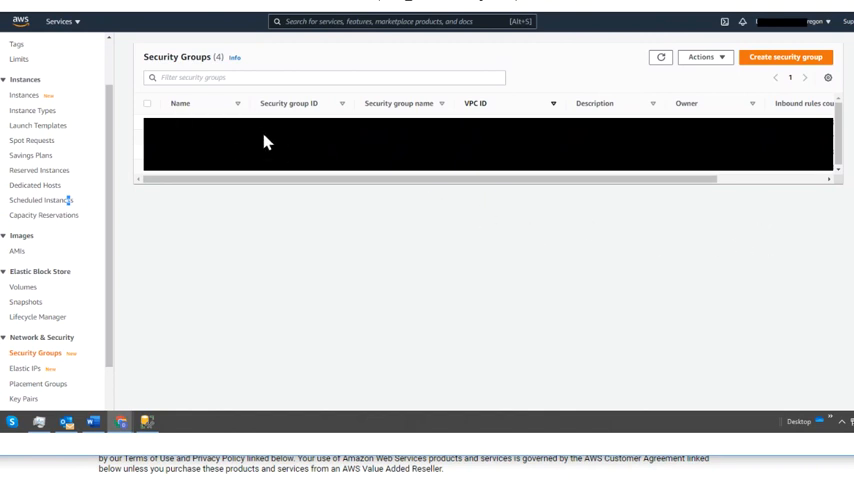
mouse_move(282, 130)
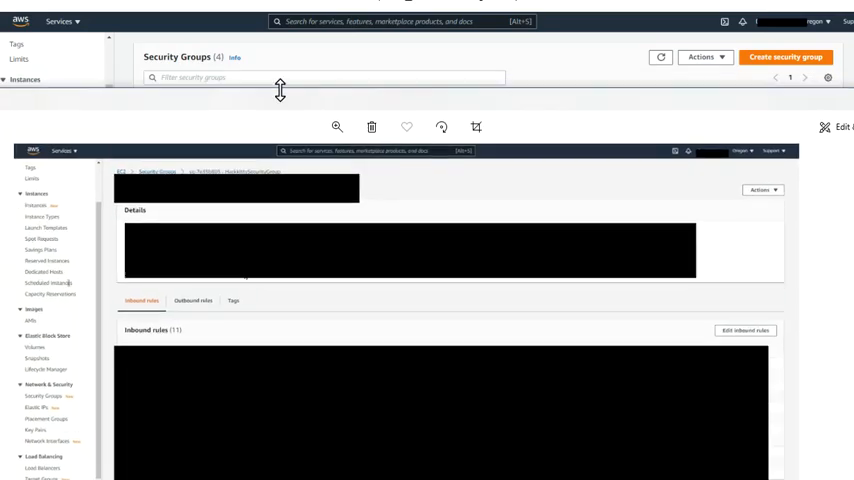
- Start editing the security group's inbound rules from the Inbound rules tab
scroll(down, 3)
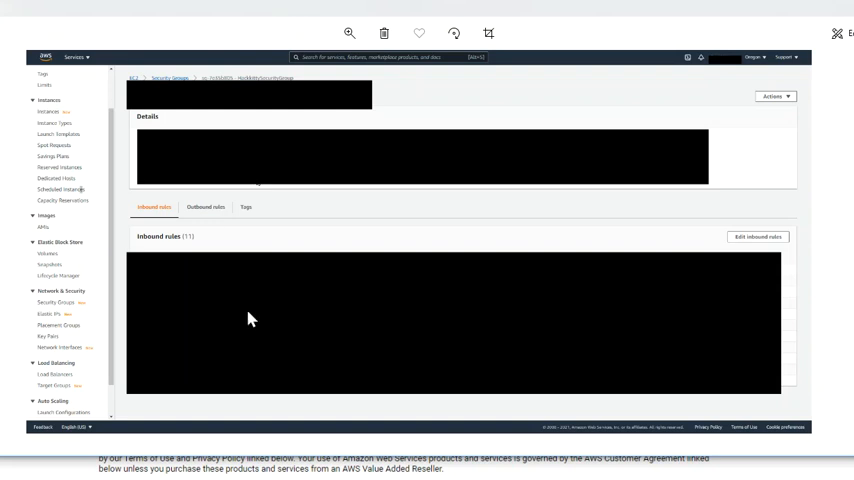
mouse_move(760, 244)
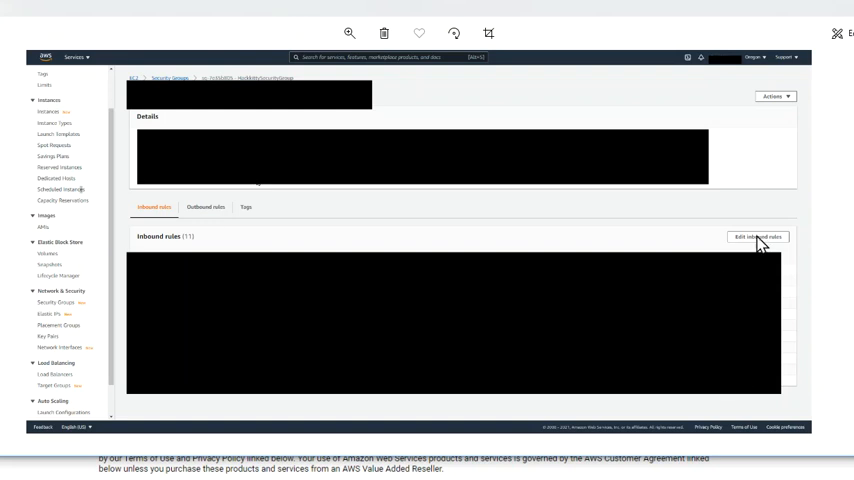
mouse_move(760, 246)
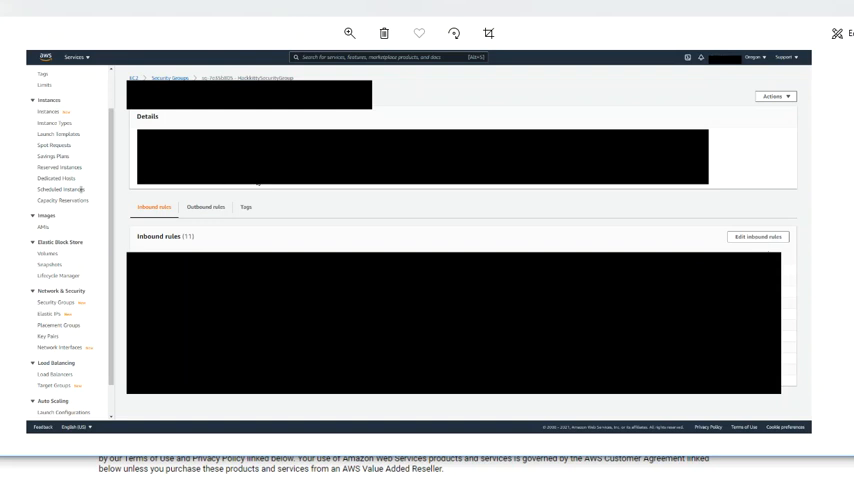
click(758, 236)
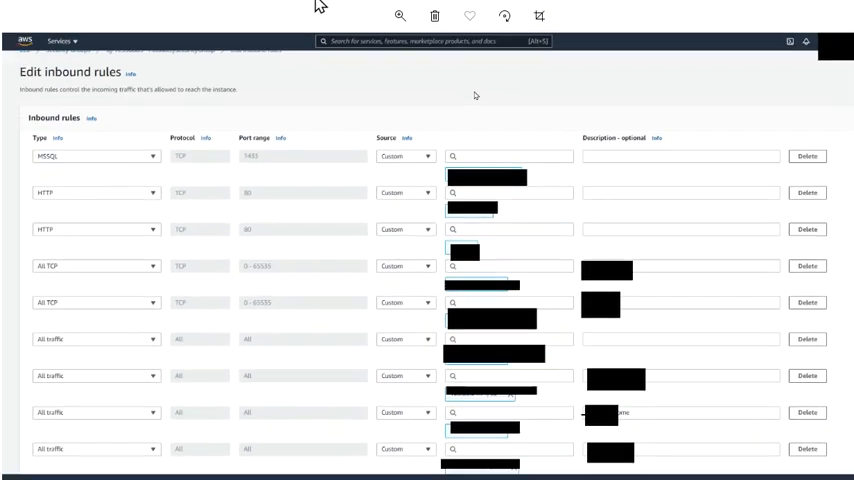
scroll(down, 3)
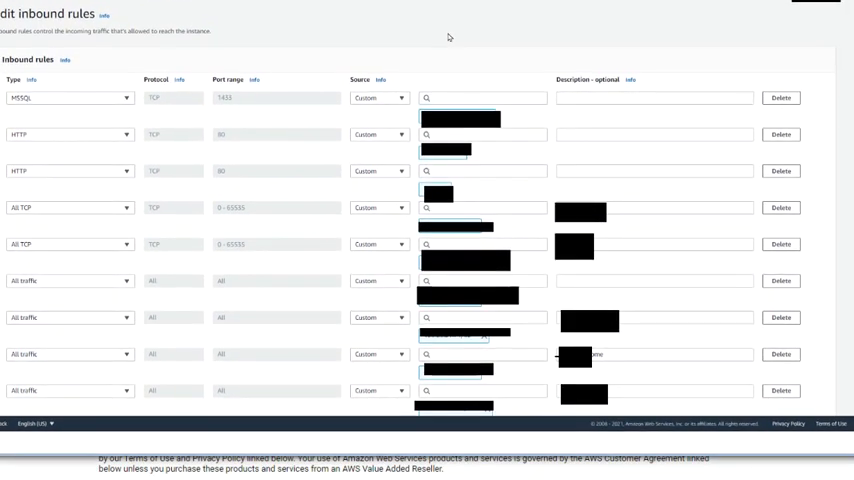
mouse_move(568, 182)
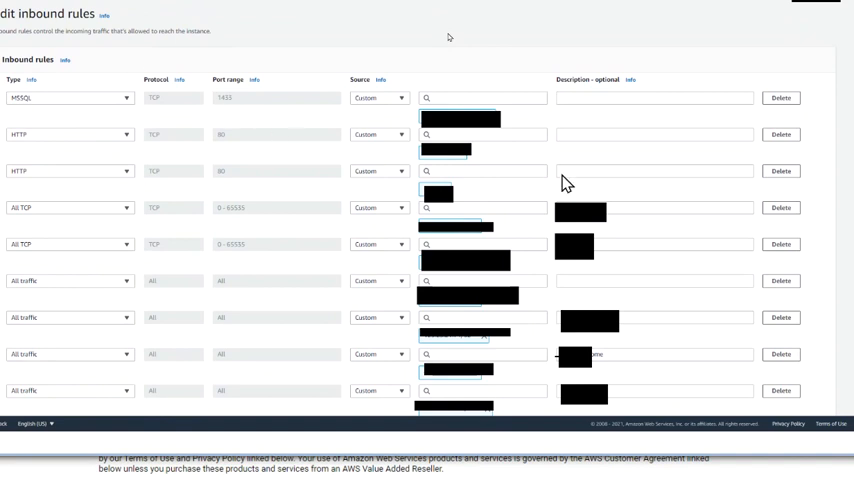
mouse_move(500, 368)
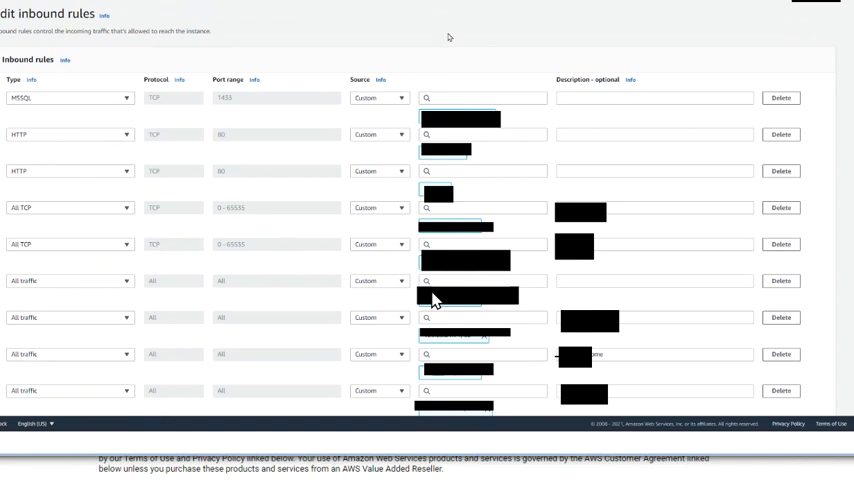
mouse_move(424, 156)
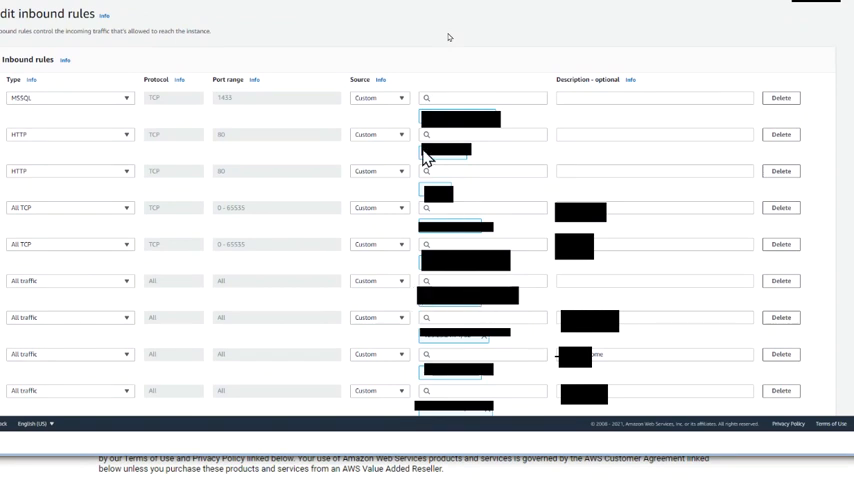
mouse_move(448, 246)
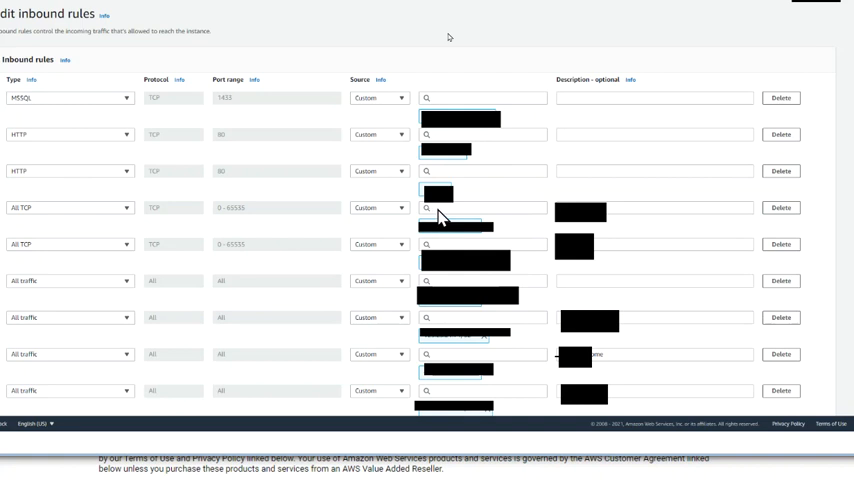
mouse_move(444, 236)
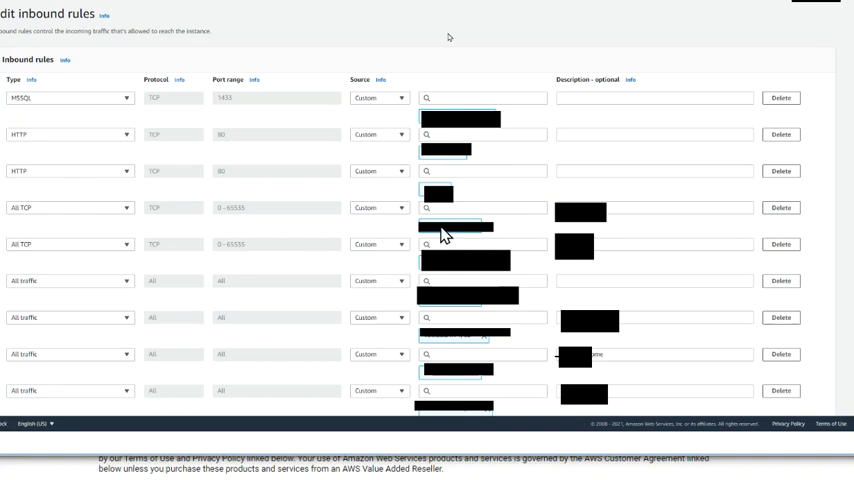
mouse_move(460, 220)
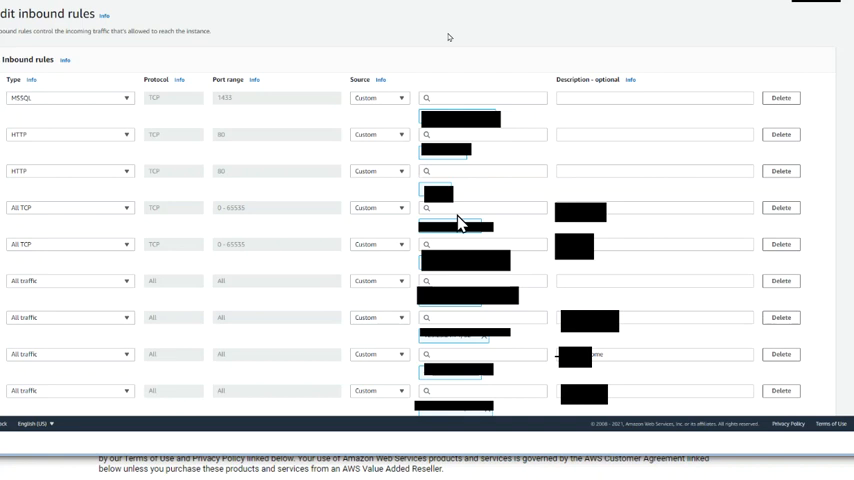
mouse_move(98, 236)
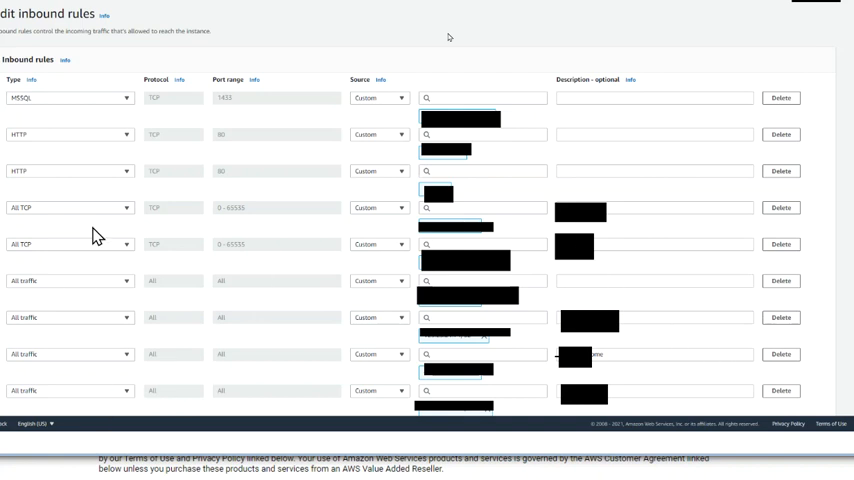
mouse_move(240, 370)
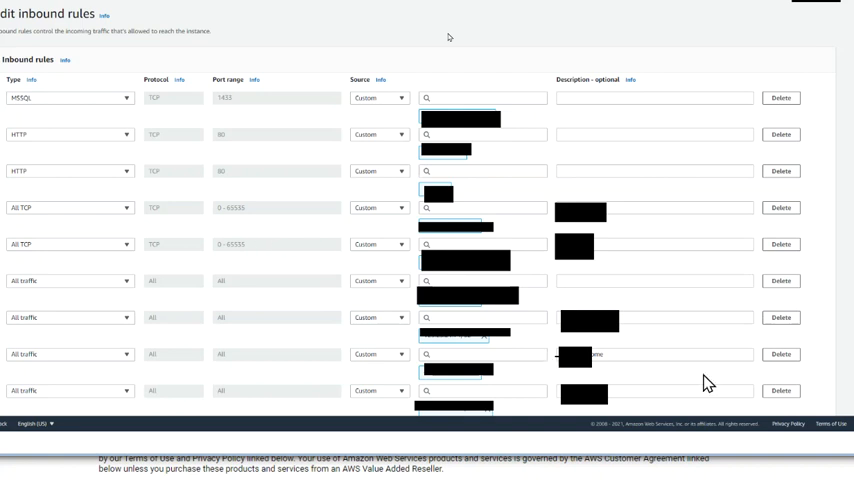
mouse_move(462, 340)
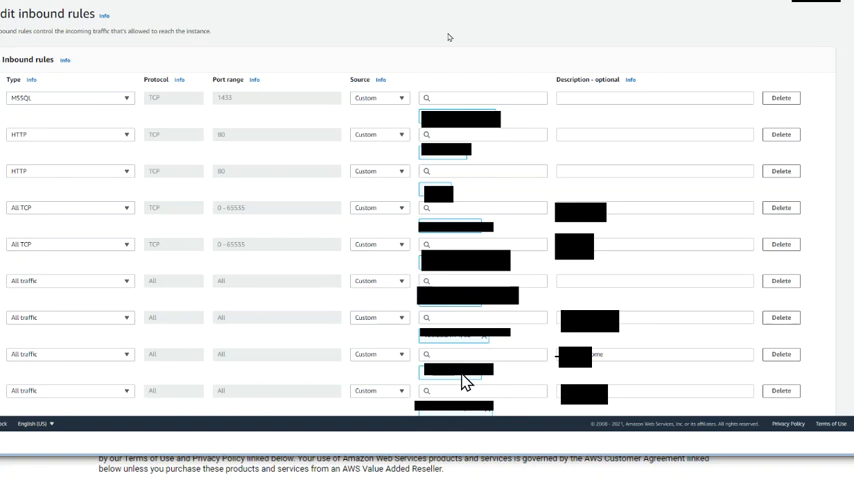
mouse_move(484, 472)
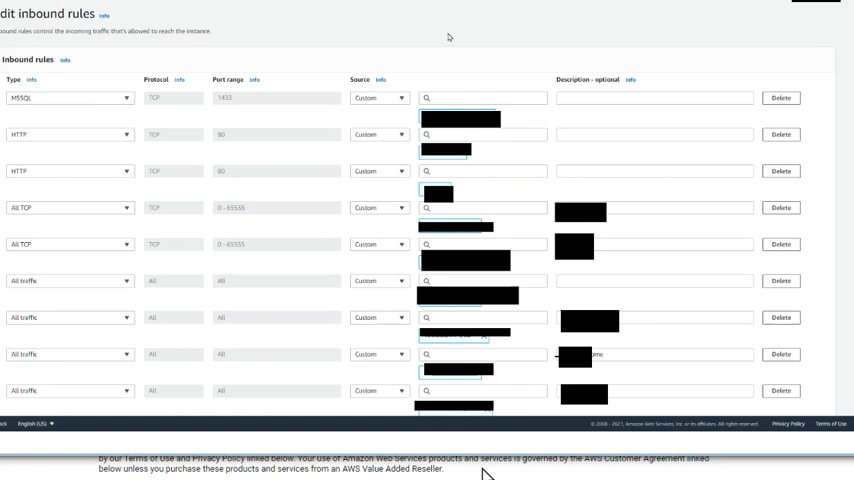